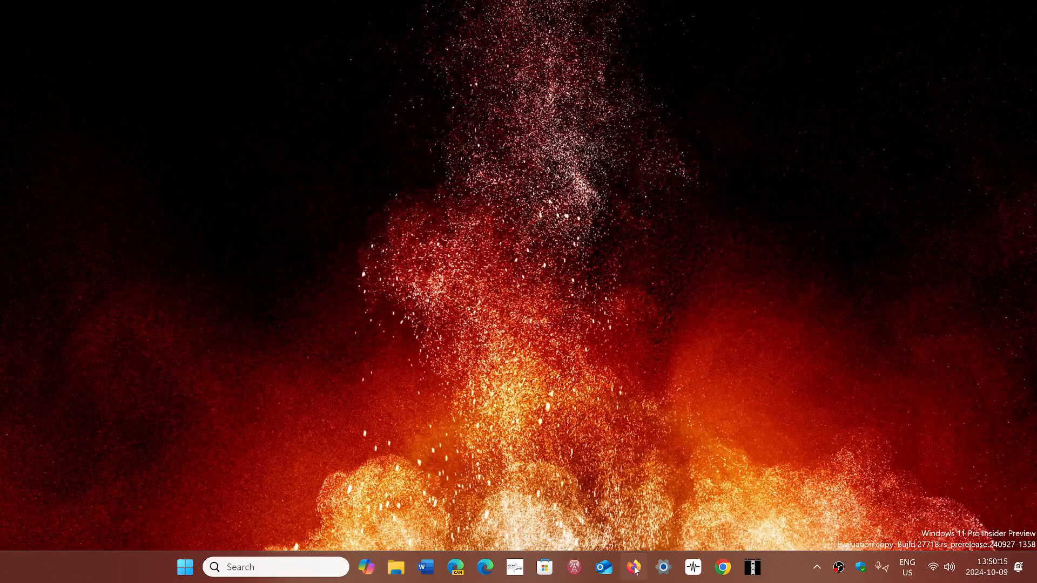
Launch Firefox from the taskbar so it opens on a new tab.
{"action": "left_click", "coordinate": [632, 567]}
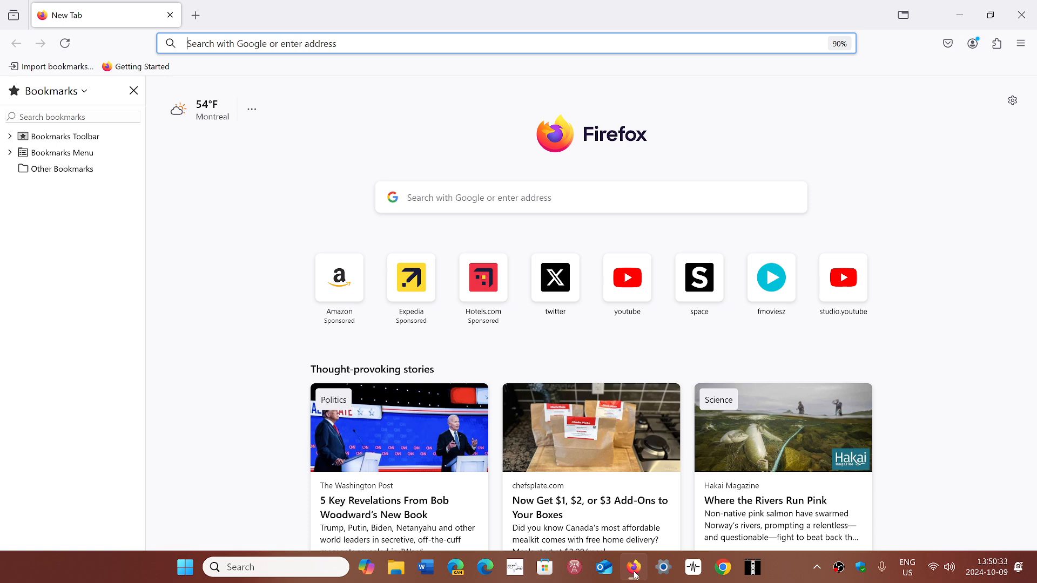
{"action": "mouse_move", "coordinate": [927, 122]}
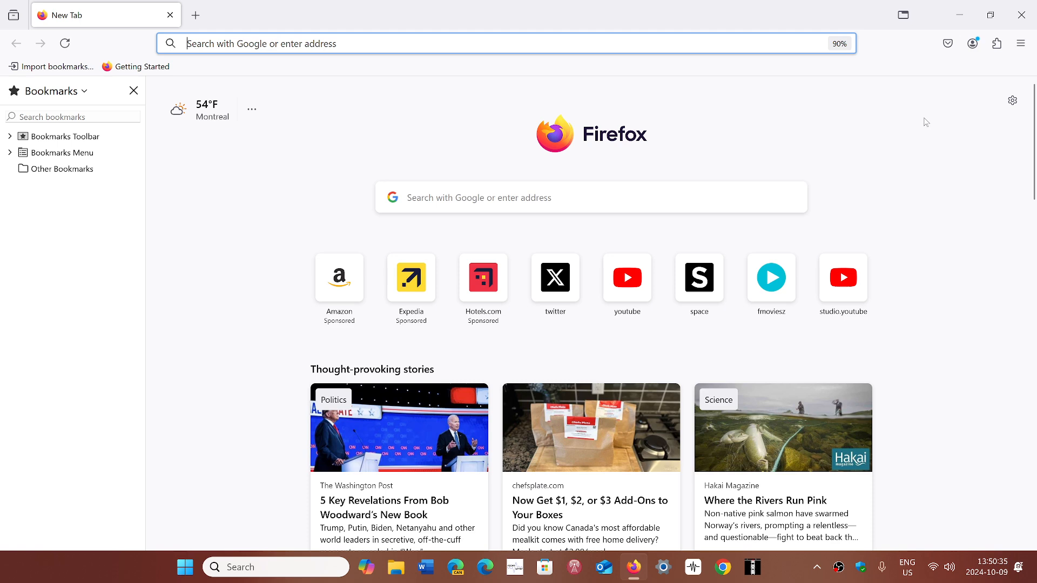
Open About Firefox via the main menu's Help section, showing version 131.0.2 is up to date.
{"action": "left_click", "coordinate": [1022, 43]}
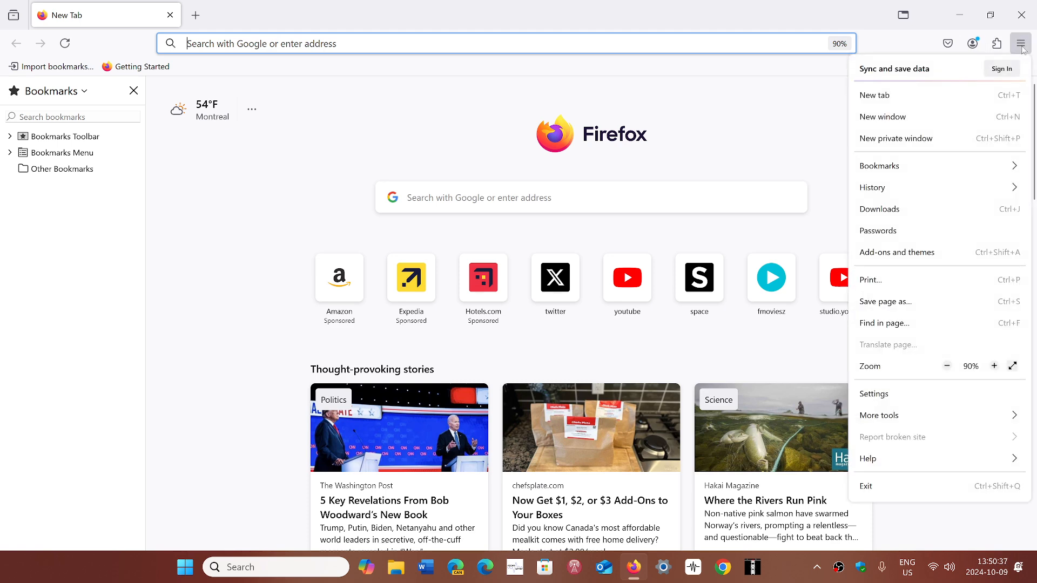
{"action": "left_click", "coordinate": [867, 458]}
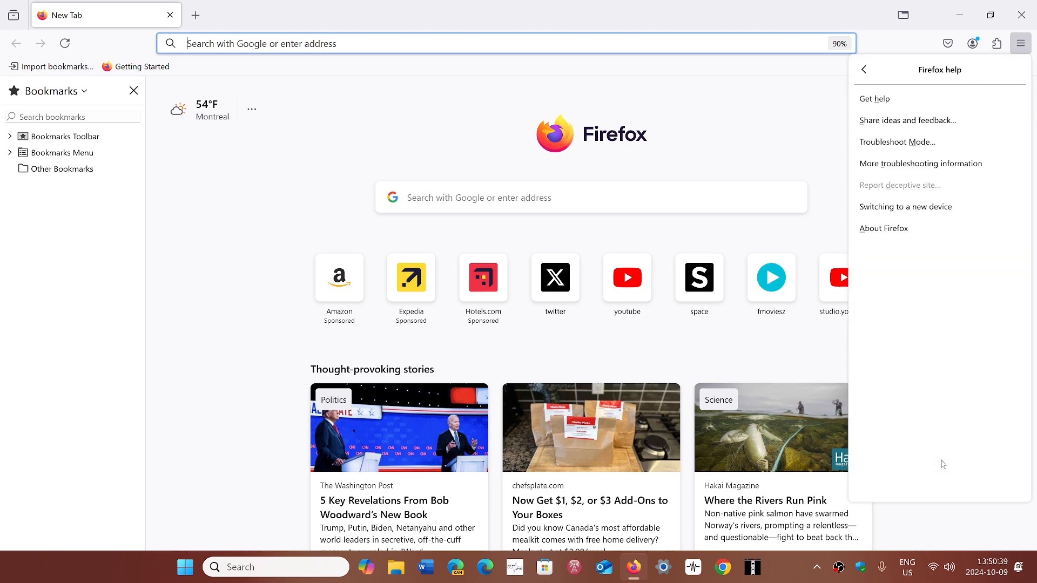
{"action": "left_click", "coordinate": [884, 228]}
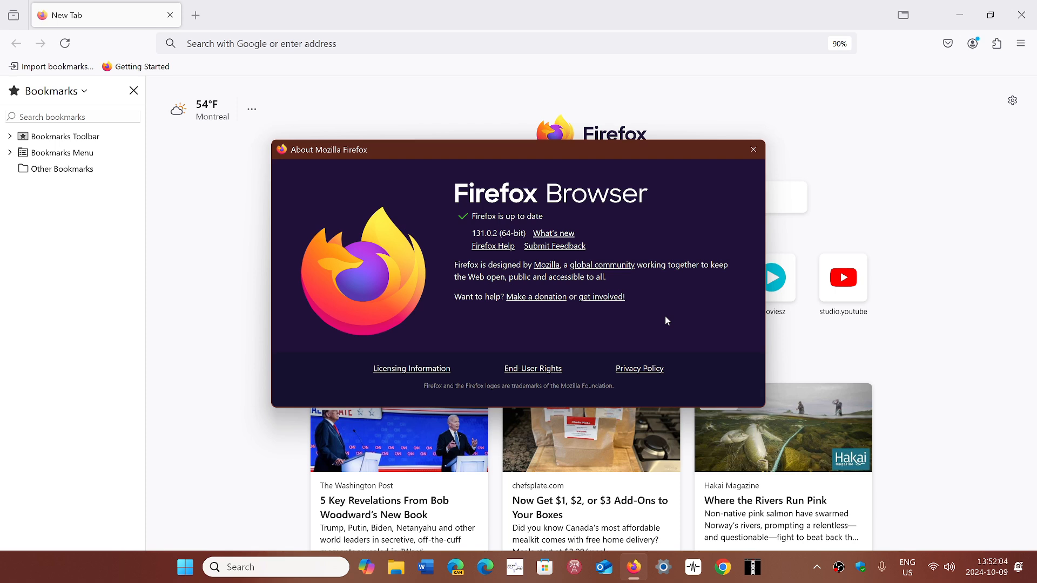
{"action": "mouse_move", "coordinate": [754, 149]}
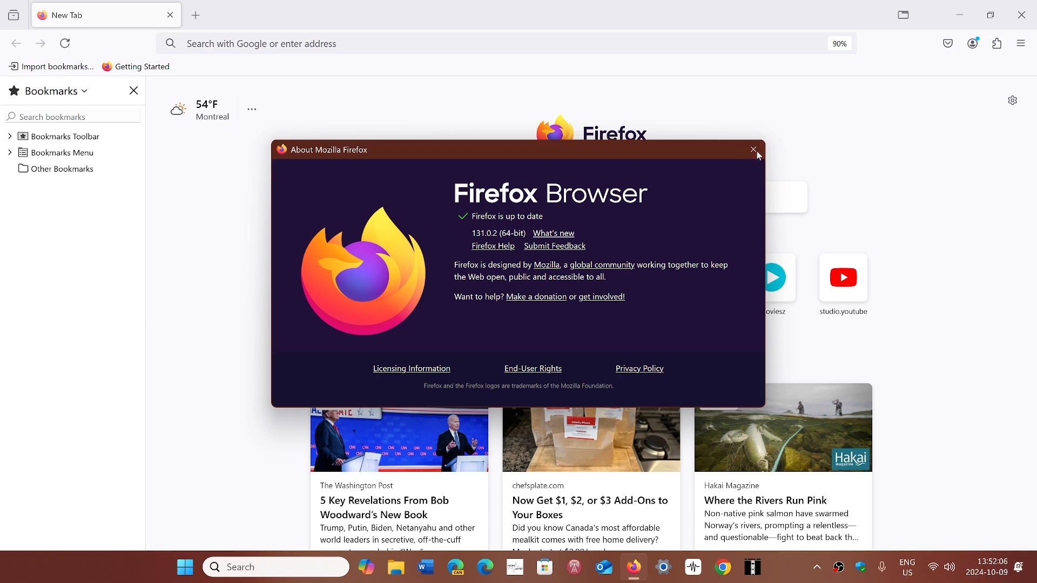